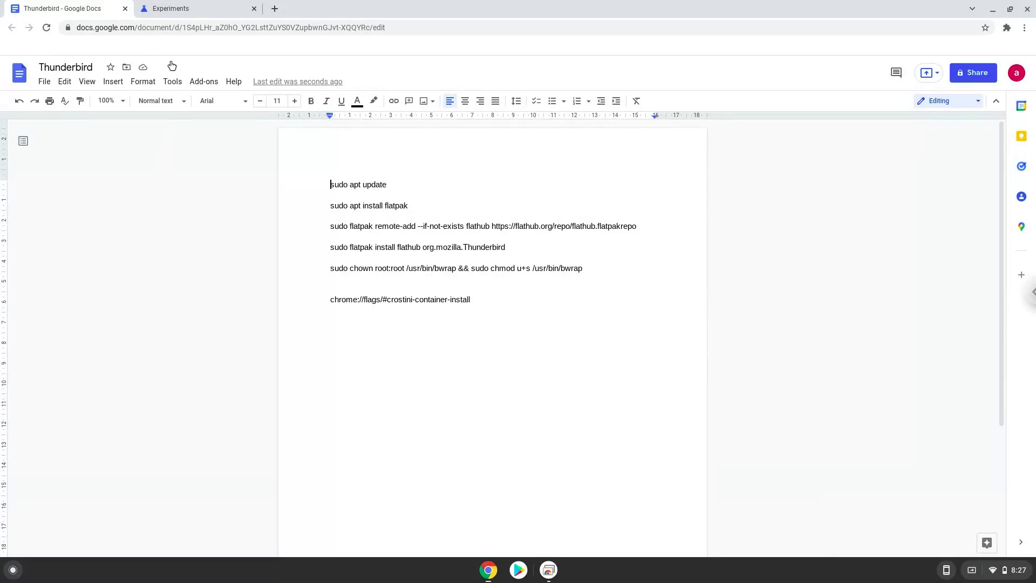
Set the 'Debian version for new Crostini containers' flag to Bullseye on the Chrome flags page.
{"action": "left_click", "coordinate": [196, 8]}
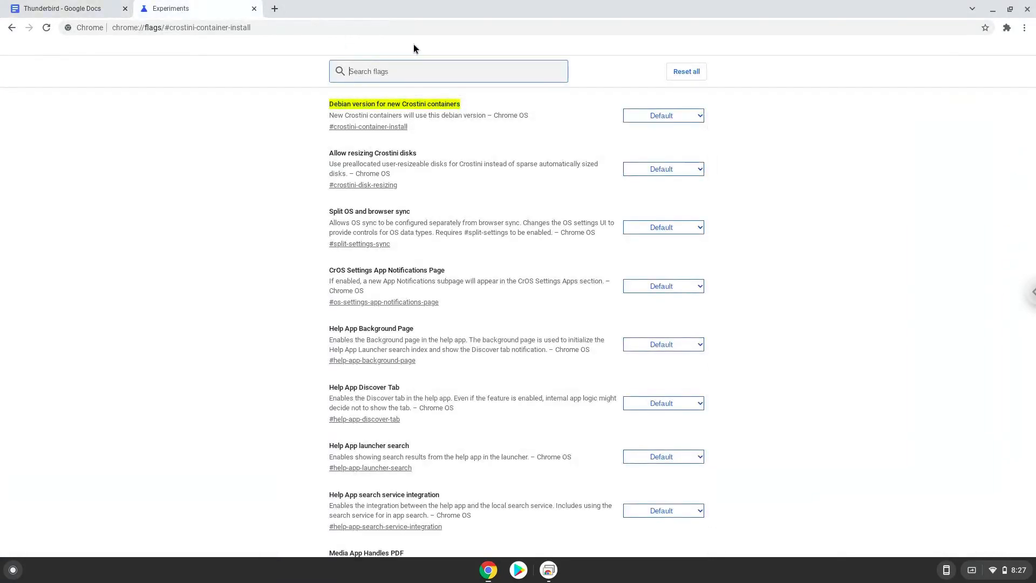
{"action": "left_click", "coordinate": [661, 115]}
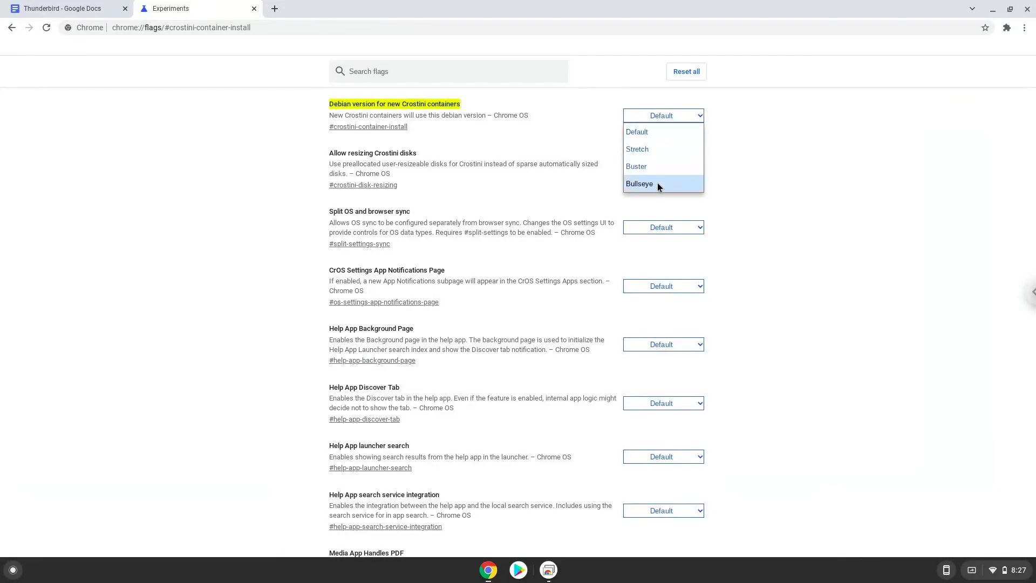
{"action": "left_click", "coordinate": [638, 183]}
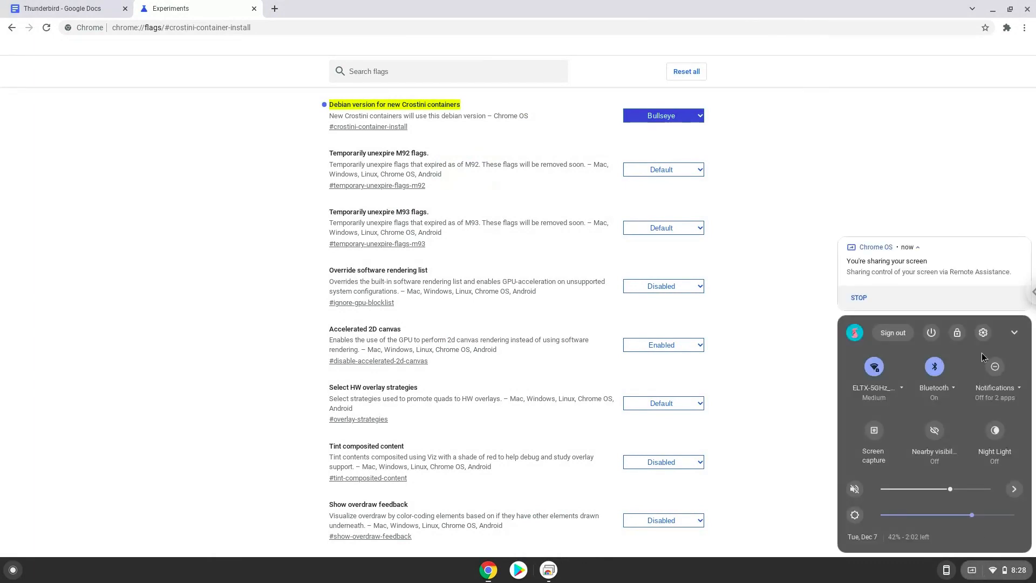
Reach the Developers section of ChromeOS Settings through the Advanced group.
{"action": "left_click", "coordinate": [982, 332]}
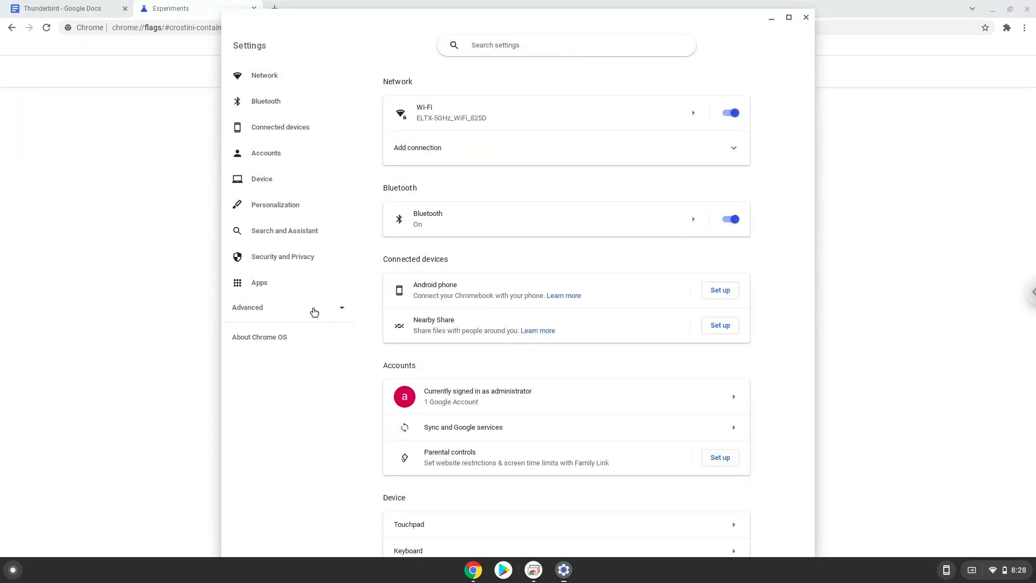
{"action": "left_click", "coordinate": [247, 308]}
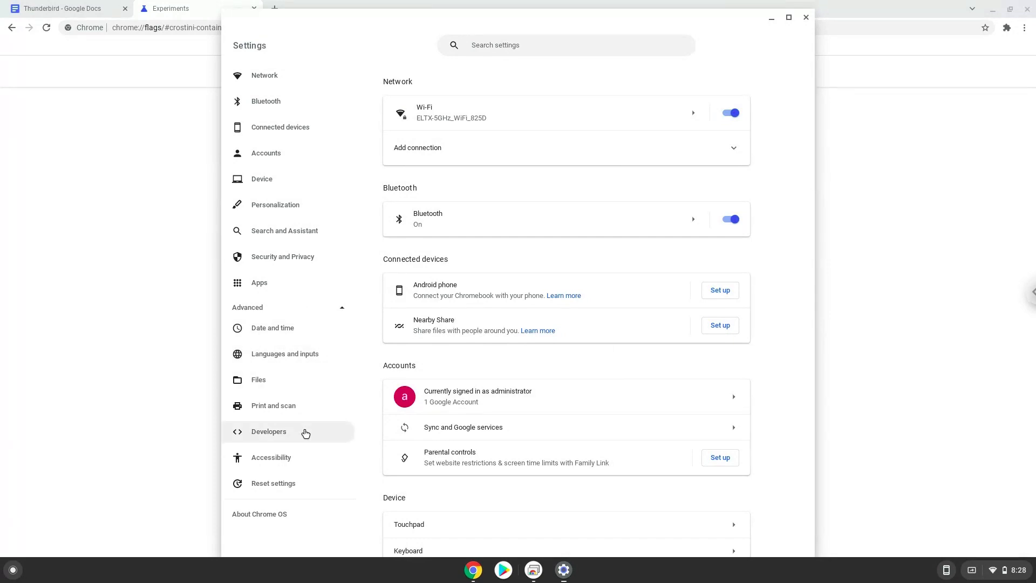
{"action": "left_click", "coordinate": [268, 431]}
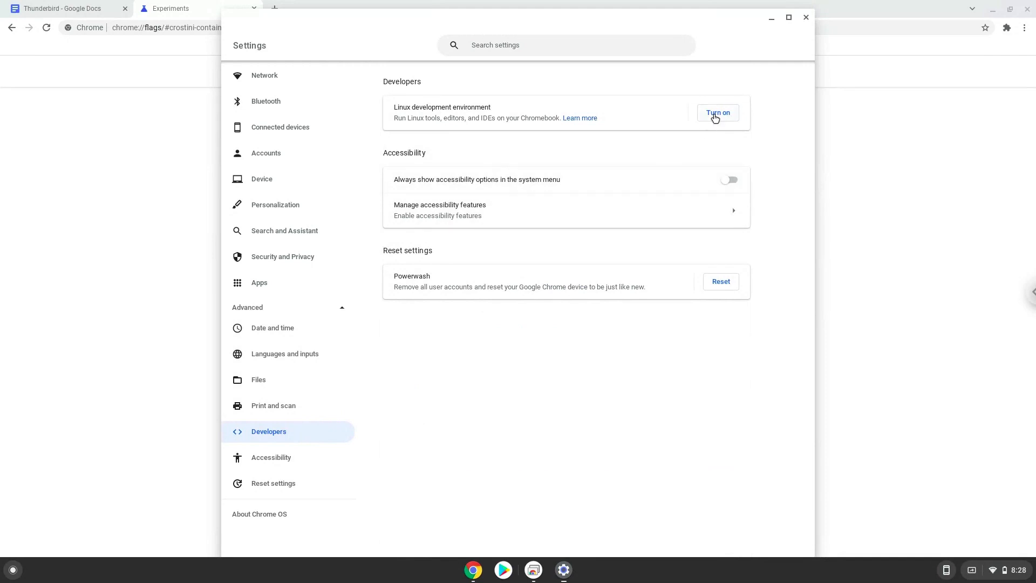
Install the Linux development environment with the recommended disk size.
{"action": "left_click", "coordinate": [716, 113]}
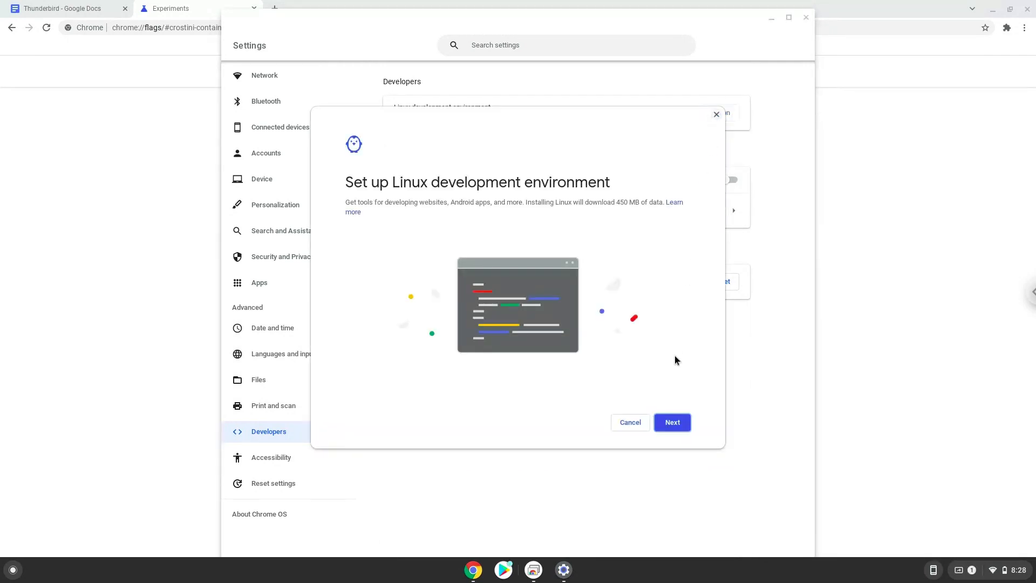
{"action": "left_click", "coordinate": [671, 421]}
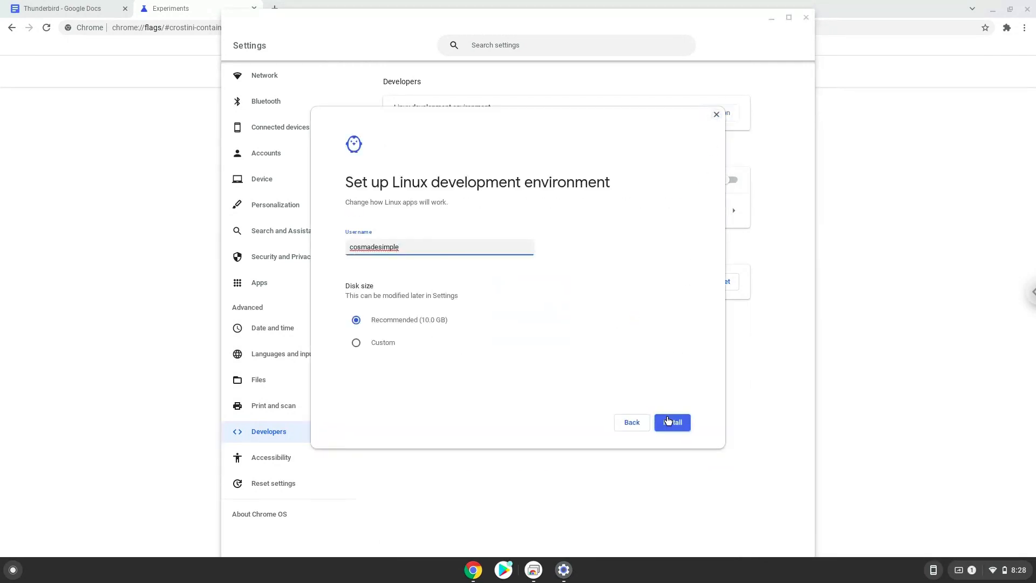
{"action": "left_click", "coordinate": [671, 422]}
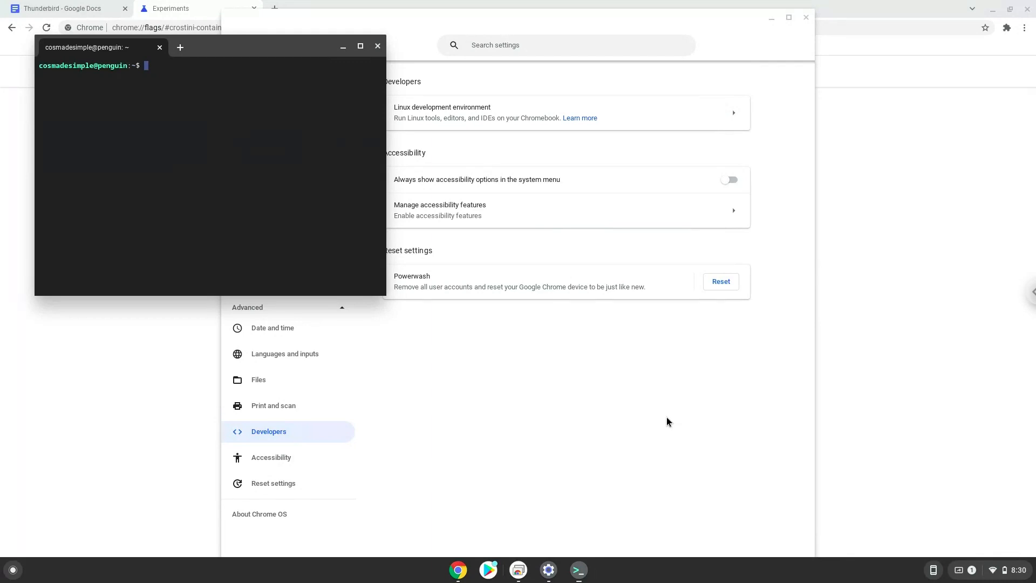
{"action": "mouse_move", "coordinate": [557, 304]}
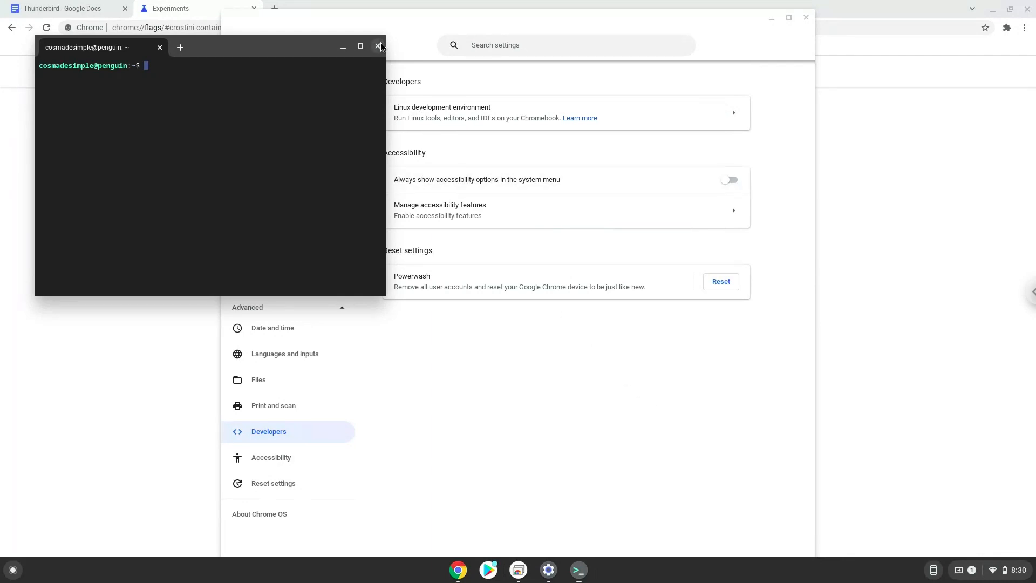
Close the terminal and select the 'sudo apt update' line in the Thunderbird commands document for copying.
{"action": "left_click", "coordinate": [379, 46]}
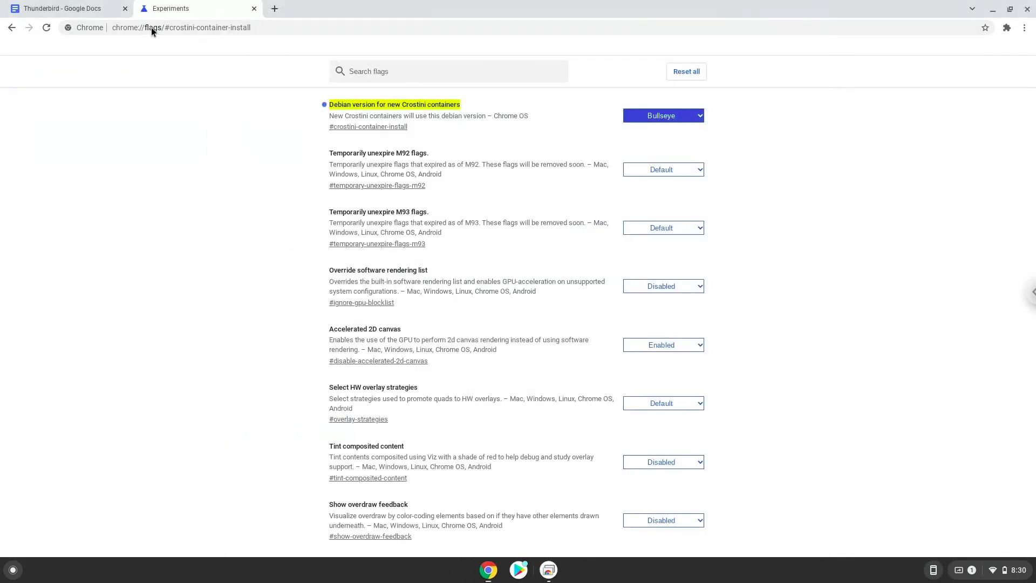
{"action": "left_click", "coordinate": [62, 7]}
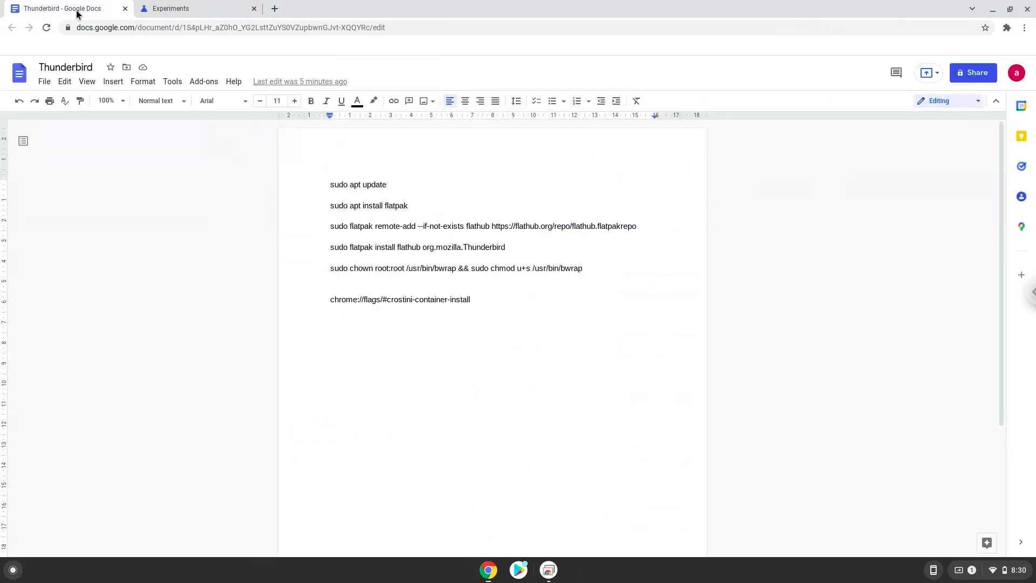
{"action": "left_click", "coordinate": [332, 185]}
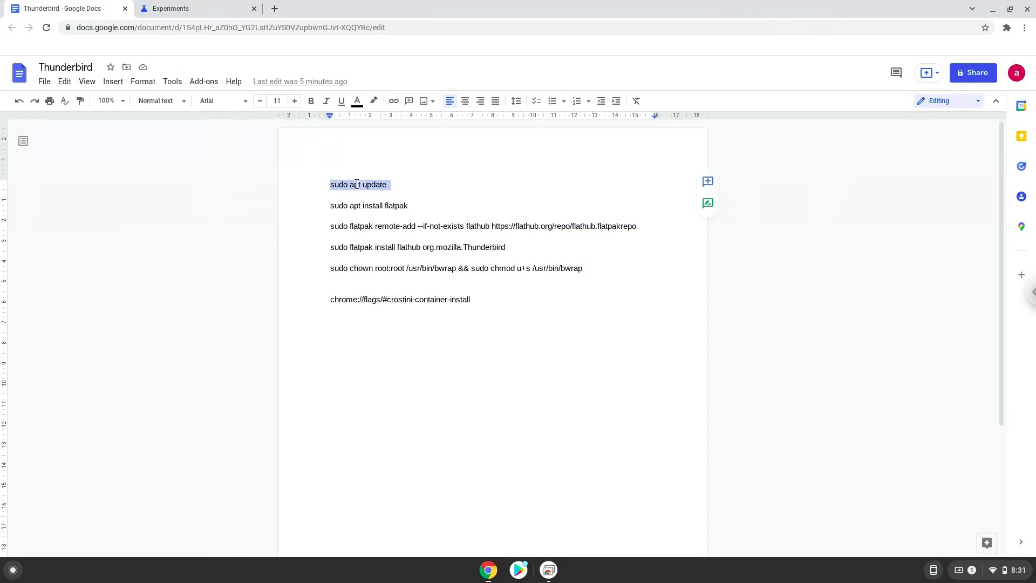
{"action": "right_click", "coordinate": [357, 184]}
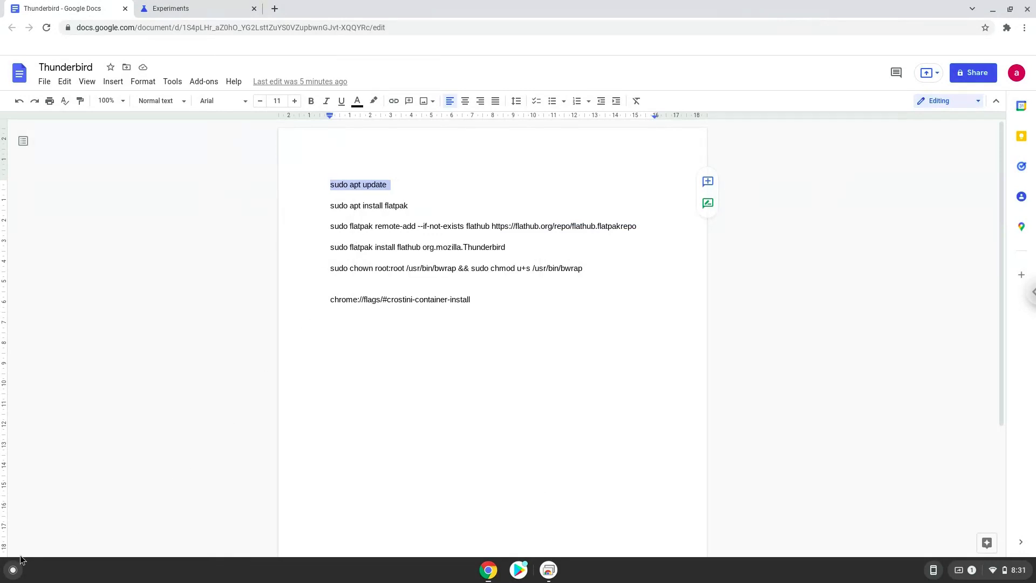
Launch the Terminal app from the launcher search to get an empty shell prompt.
{"action": "left_click", "coordinate": [11, 568]}
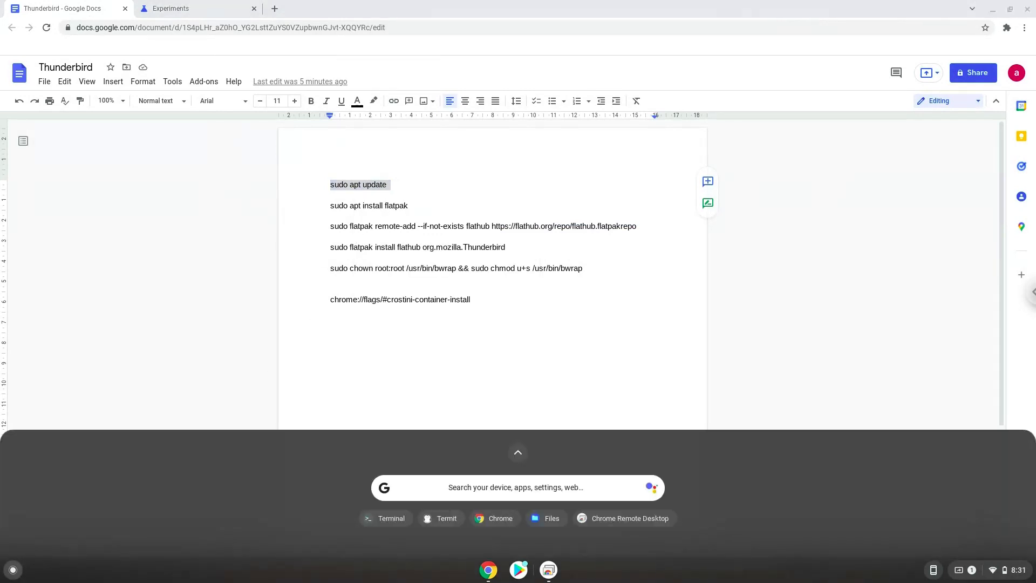
{"action": "type", "text": "termit"}
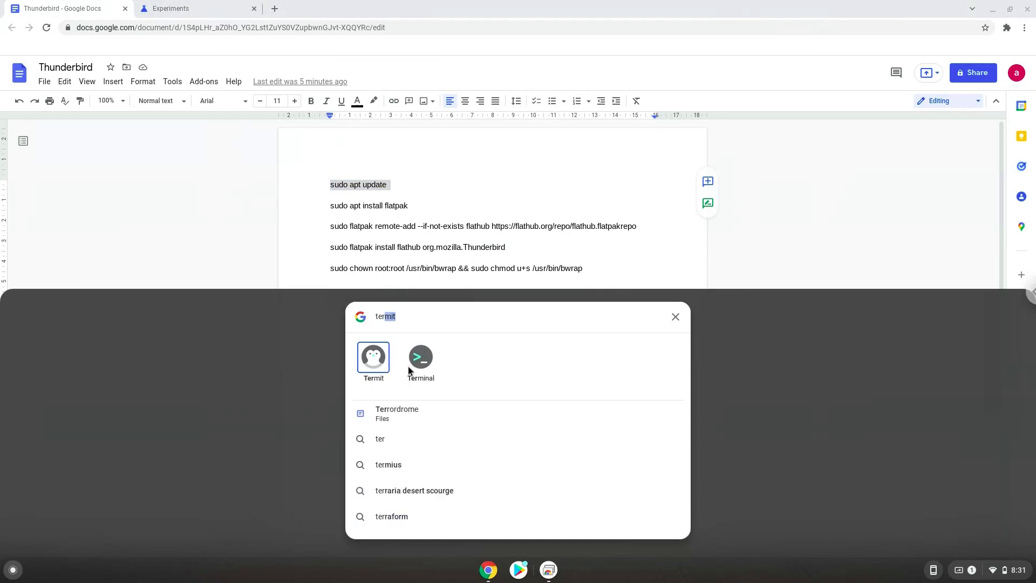
{"action": "left_click", "coordinate": [420, 358]}
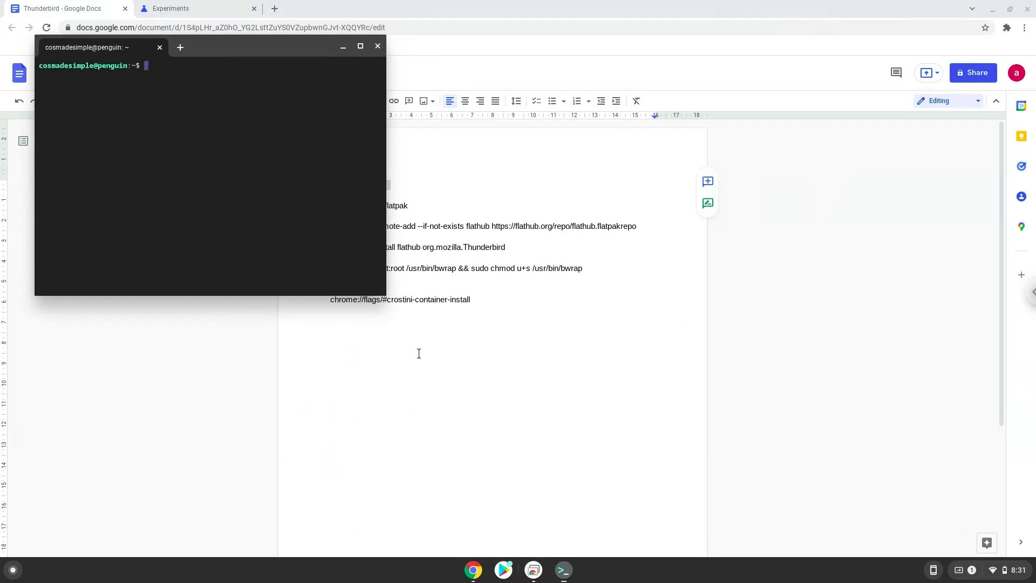
{"action": "mouse_move", "coordinate": [413, 335]}
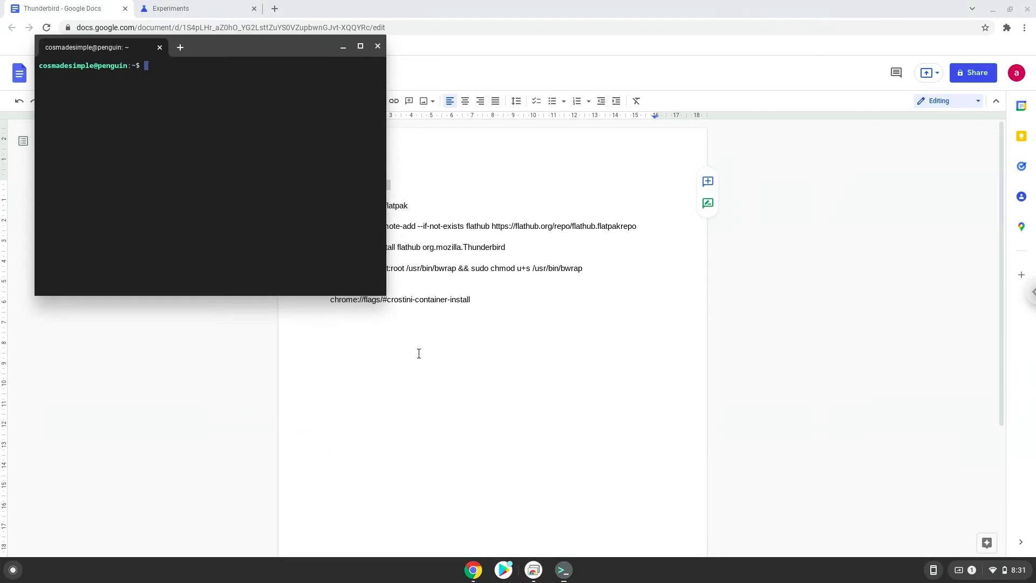
{"action": "mouse_move", "coordinate": [267, 45]}
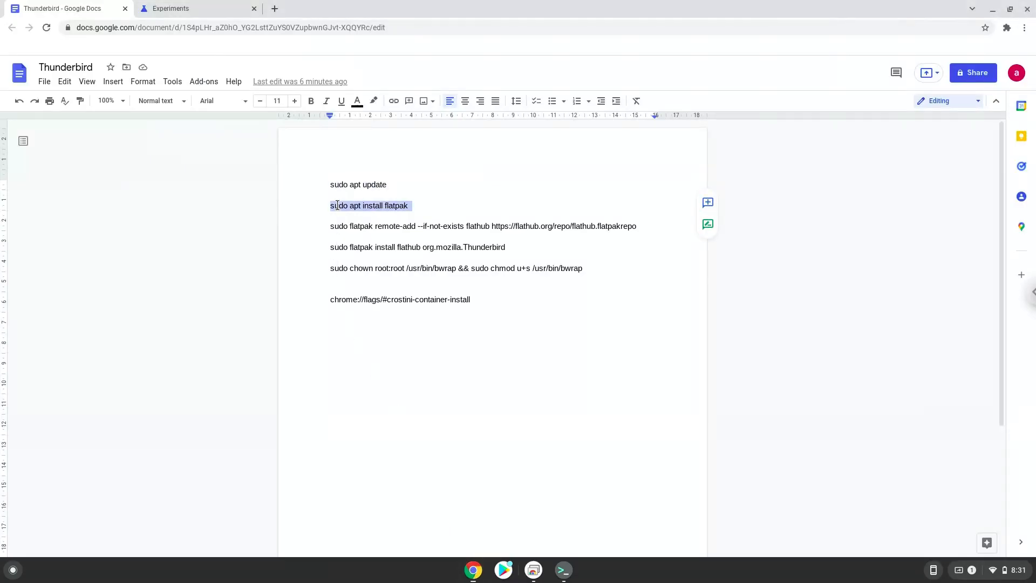
Run 'sudo apt install flatpak' in Terminal, then return to the notes document.
{"action": "right_click", "coordinate": [369, 205]}
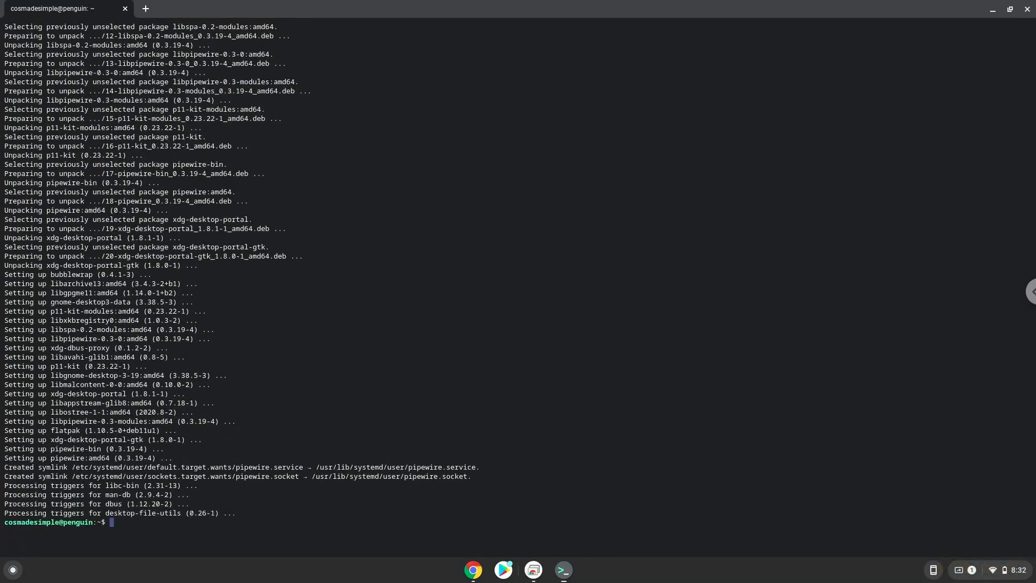
{"action": "mouse_move", "coordinate": [314, 299]}
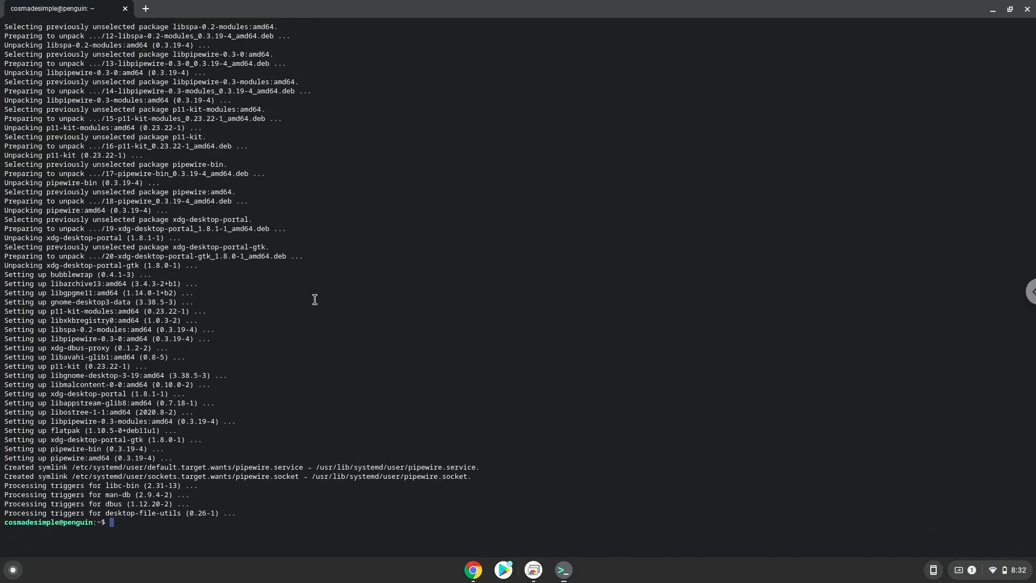
{"action": "left_click", "coordinate": [472, 570]}
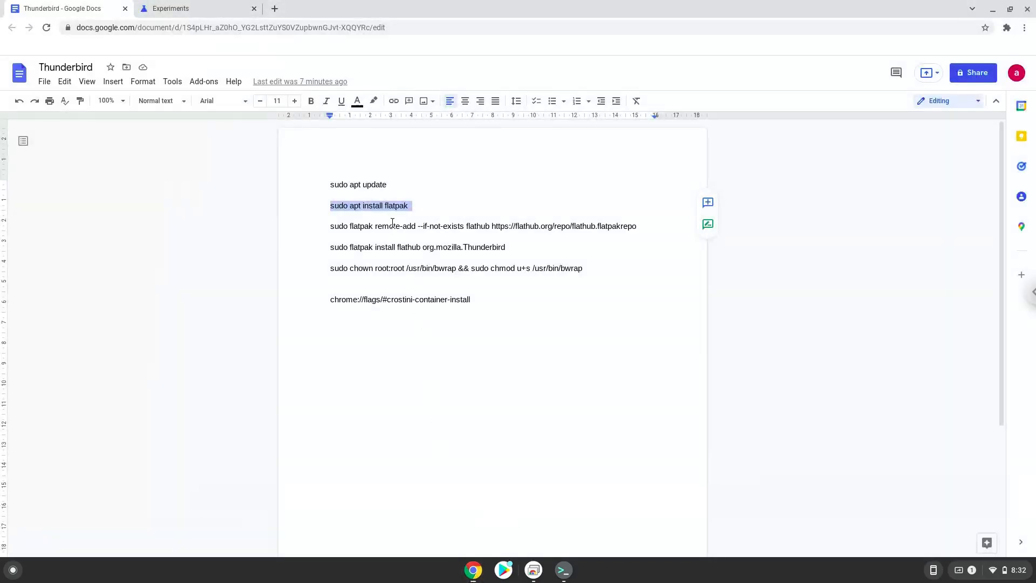
Copy the 'sudo flatpak remote-add … flathub' command and run it in Terminal.
{"action": "right_click", "coordinate": [391, 225]}
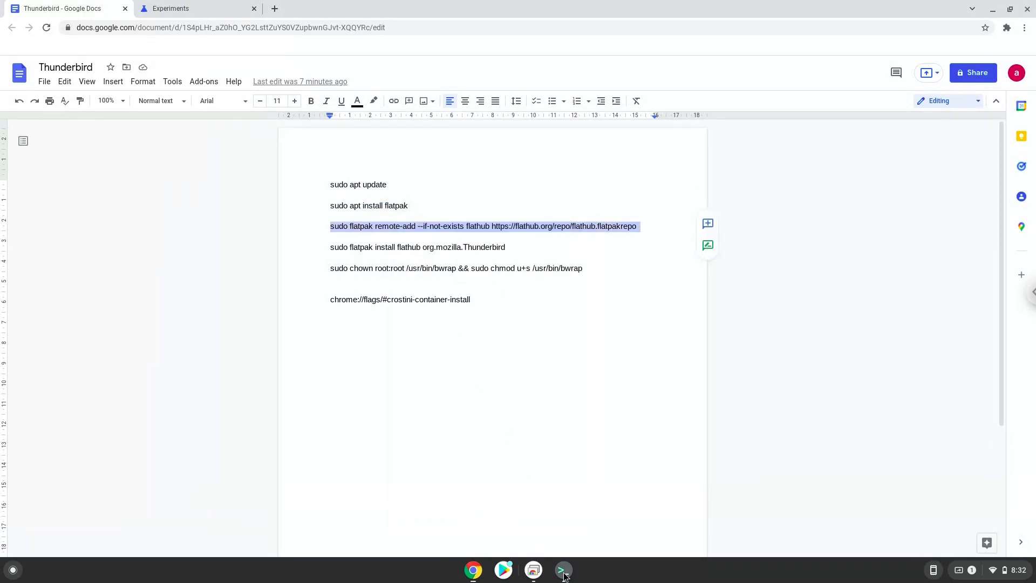
{"action": "left_click", "coordinate": [562, 569]}
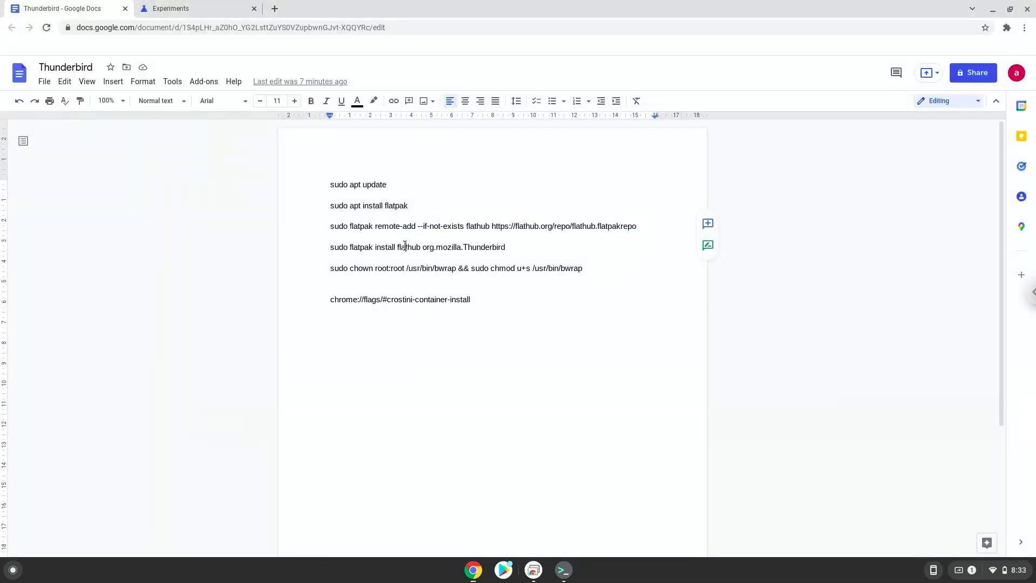
Run 'sudo flatpak install flathub org.mozilla.Thunderbird' in Terminal to install Thunderbird and its runtimes.
{"action": "right_click", "coordinate": [404, 246]}
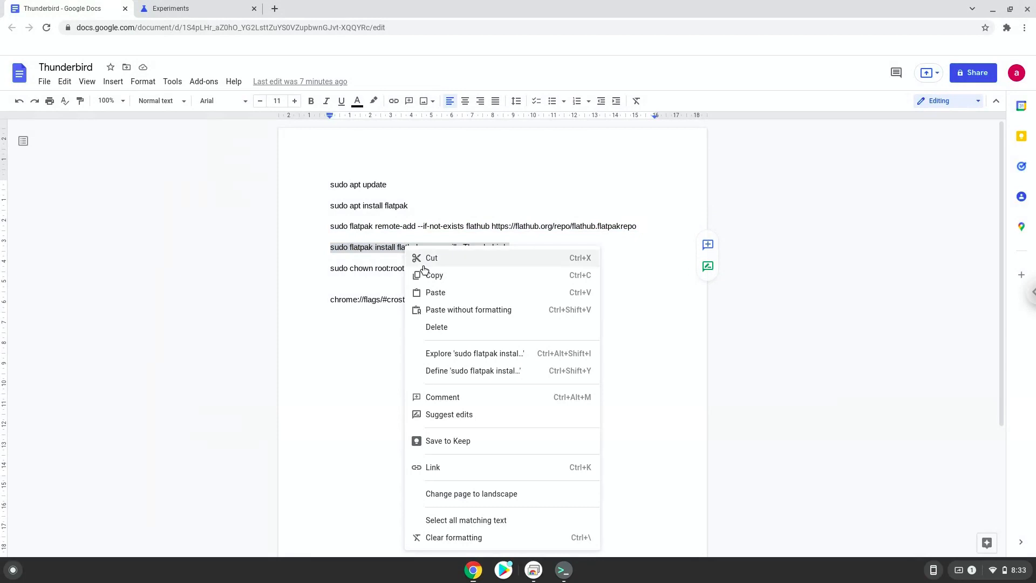
{"action": "left_click", "coordinate": [546, 519]}
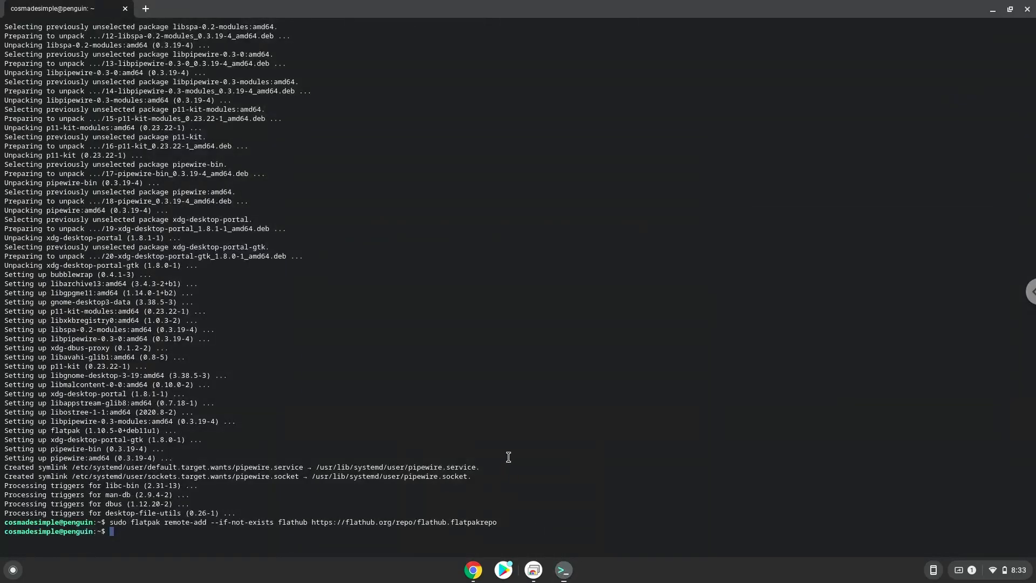
{"action": "type", "text": "sudo flatpak install flathub org.mozilla.Thunderbird"}
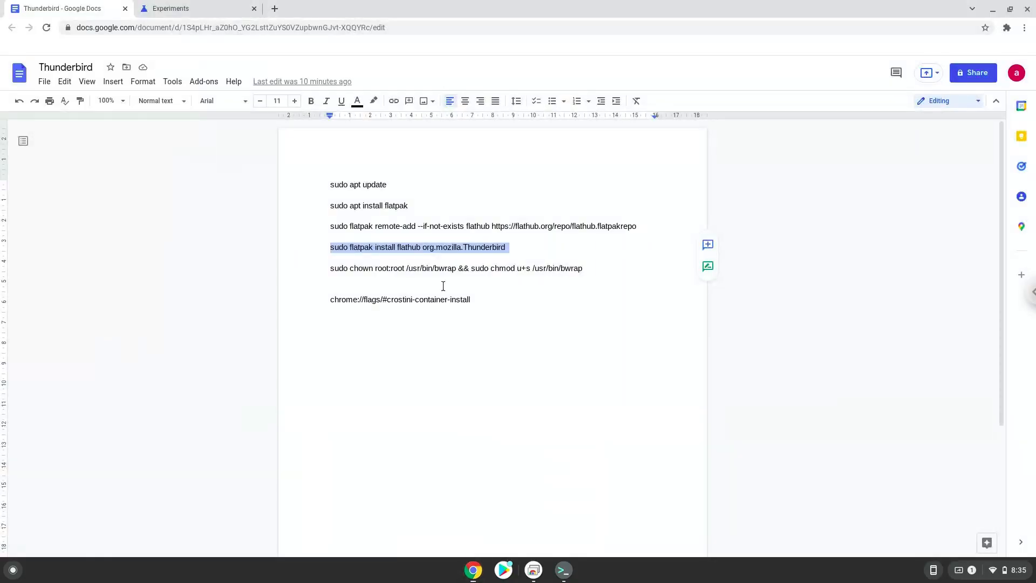
Run the chown/chmod bwrap permissions command in Terminal, then close the window.
{"action": "triple_click", "coordinate": [455, 268]}
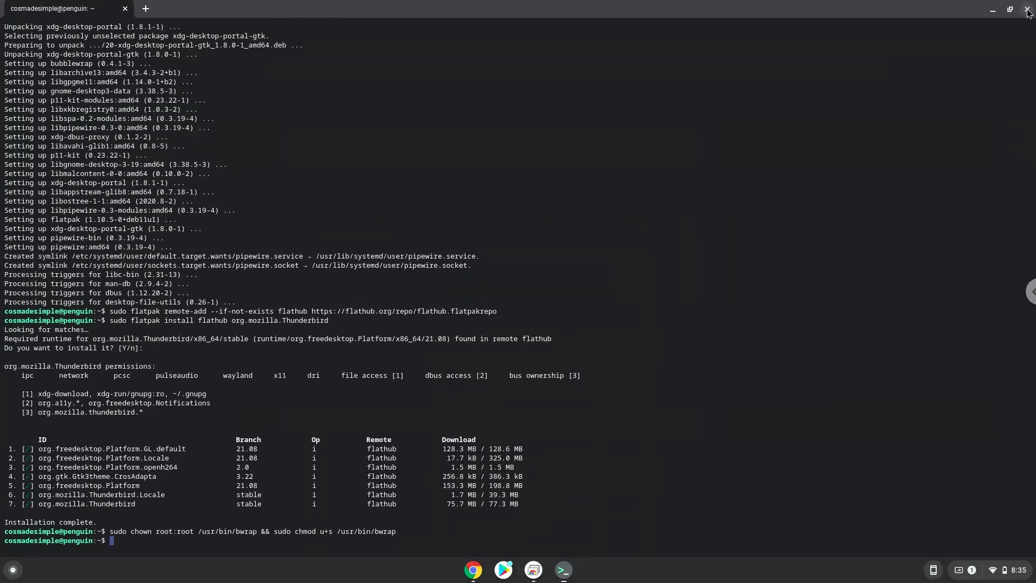
{"action": "left_click", "coordinate": [1026, 9]}
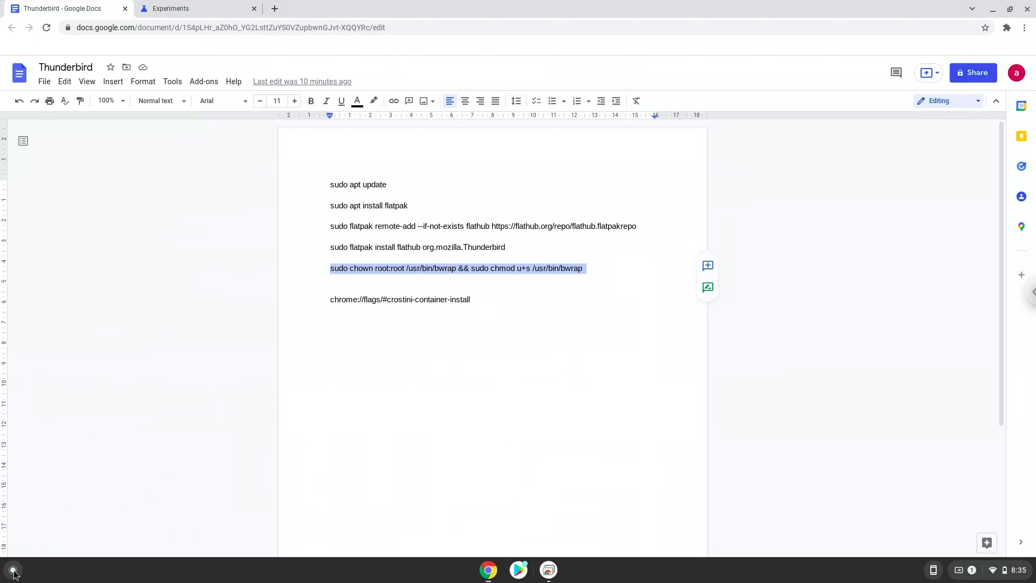
Expand the launcher to the full app grid and open the Linux apps folder.
{"action": "left_click", "coordinate": [12, 569]}
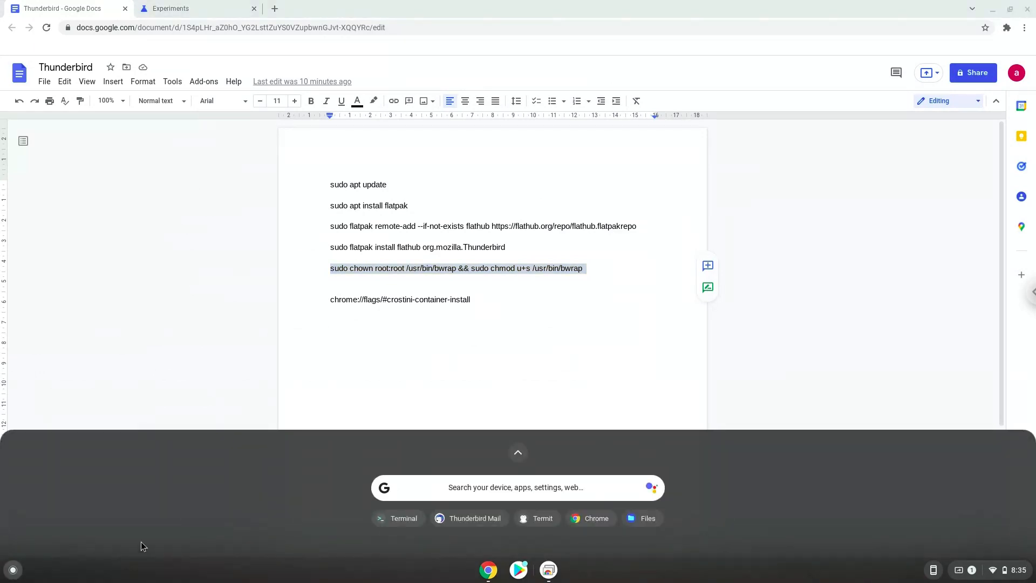
{"action": "left_click", "coordinate": [516, 452]}
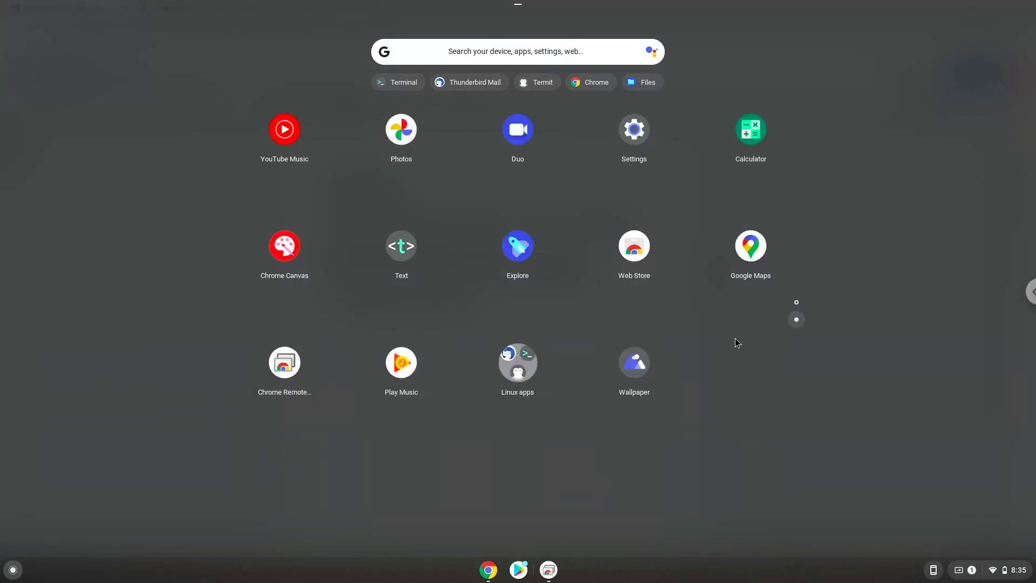
{"action": "mouse_move", "coordinate": [522, 376]}
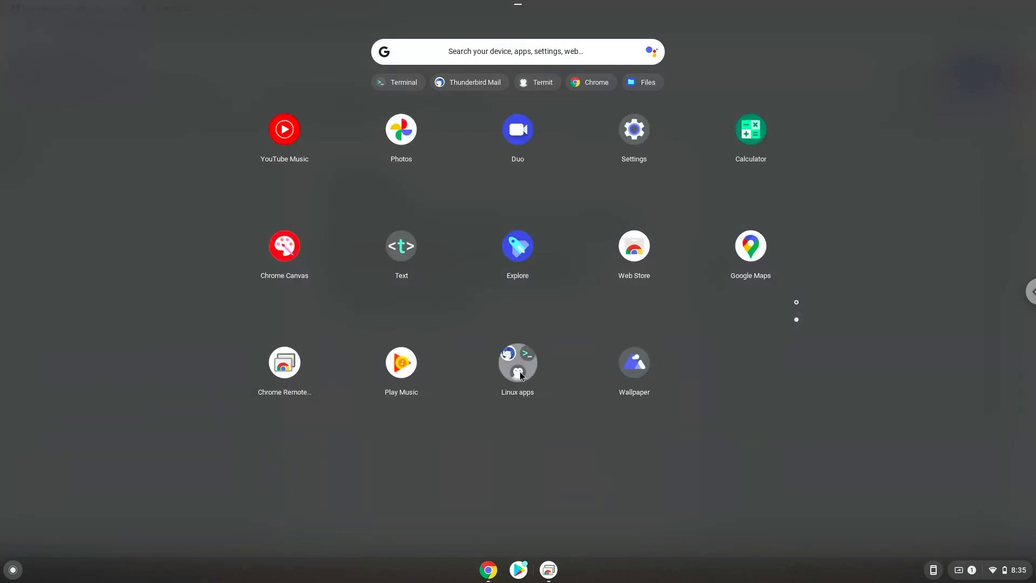
{"action": "left_click", "coordinate": [516, 363]}
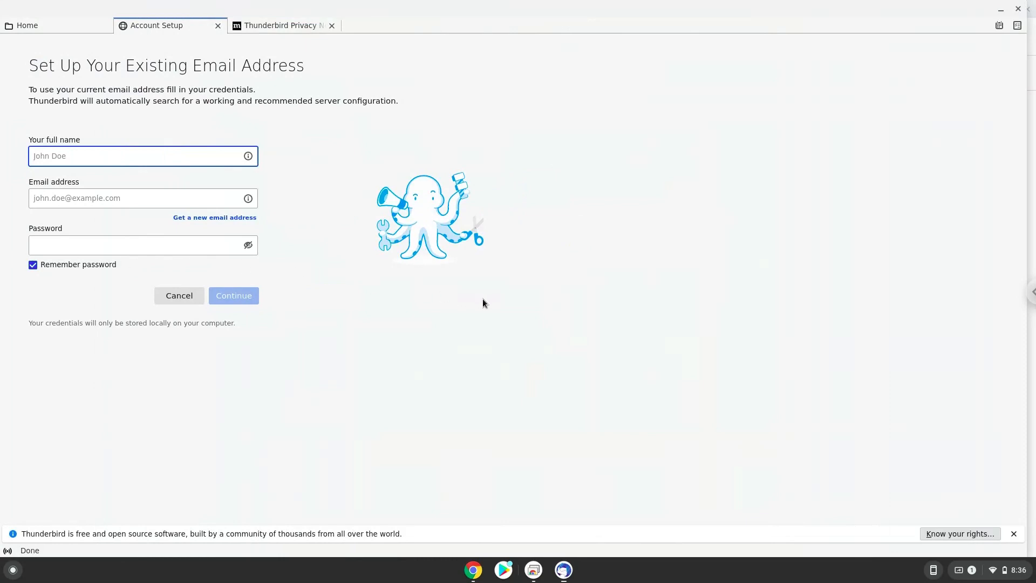
{"action": "mouse_move", "coordinate": [656, 332]}
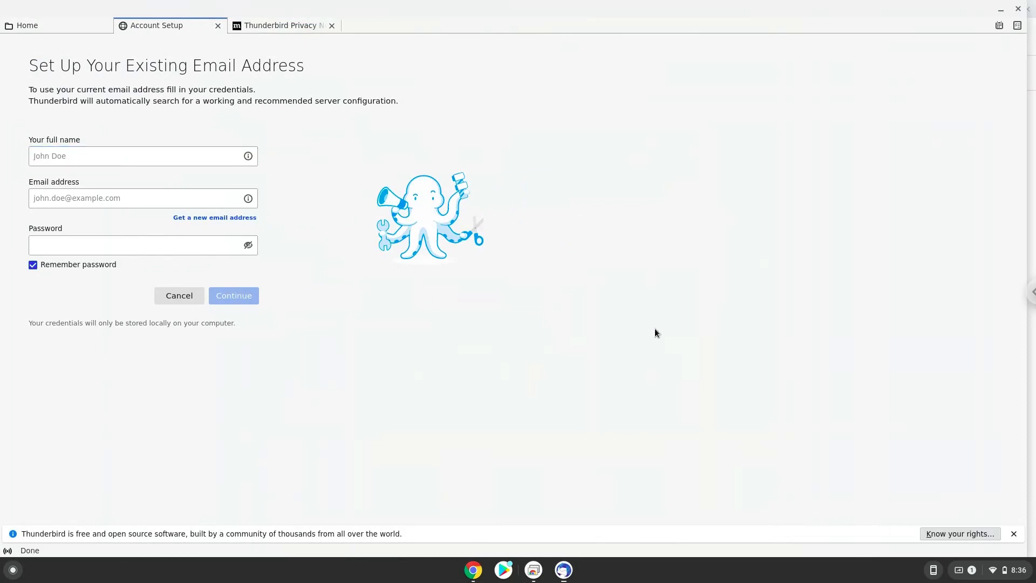